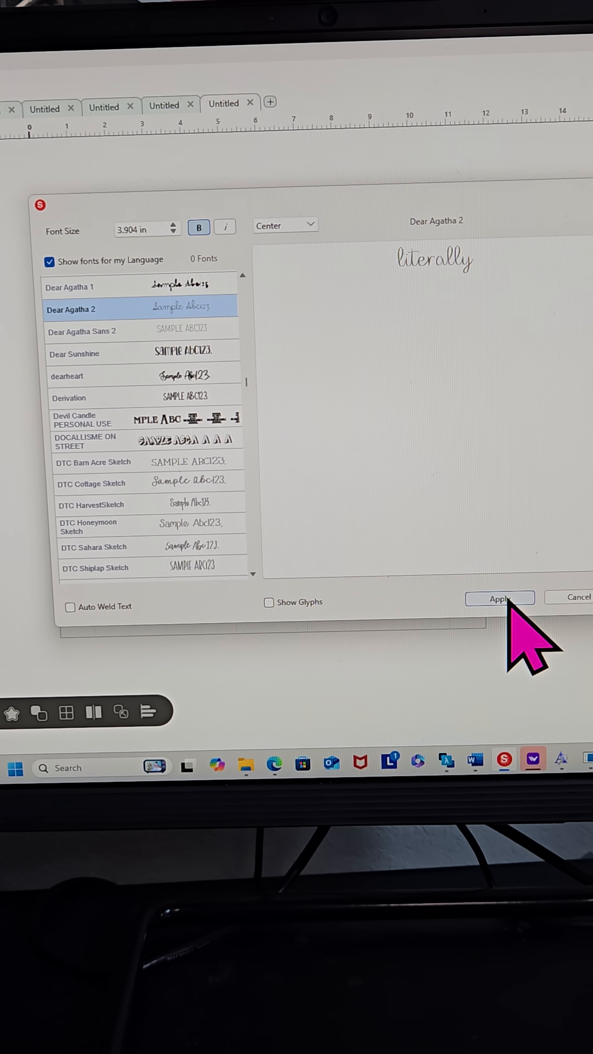
# - Apply the bold Dear Agatha 2 cursive font to 'literally' and bring up the contour tools
pyautogui.click(499, 599)
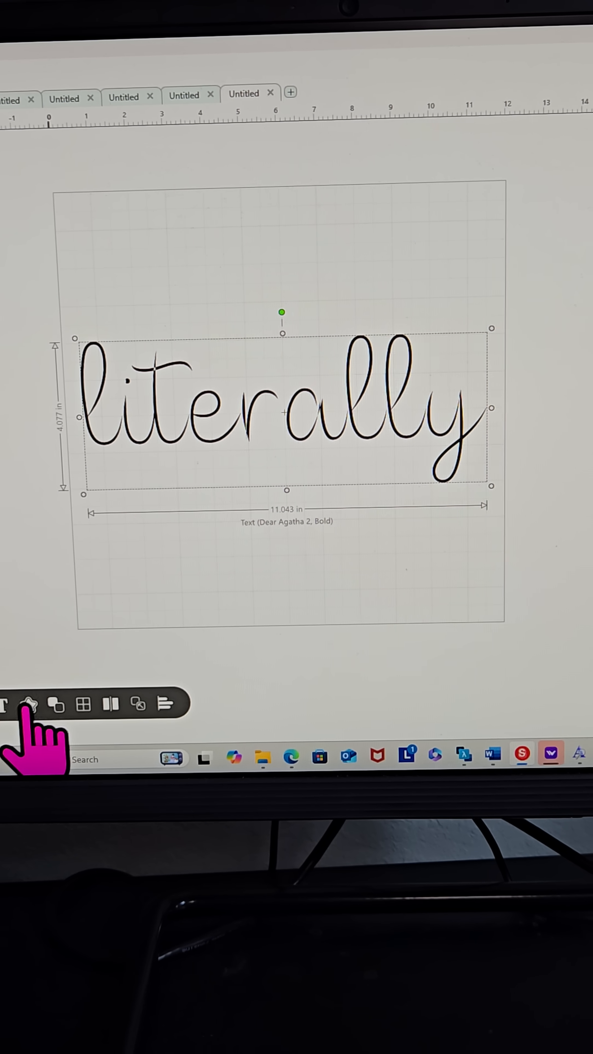
pyautogui.click(33, 703)
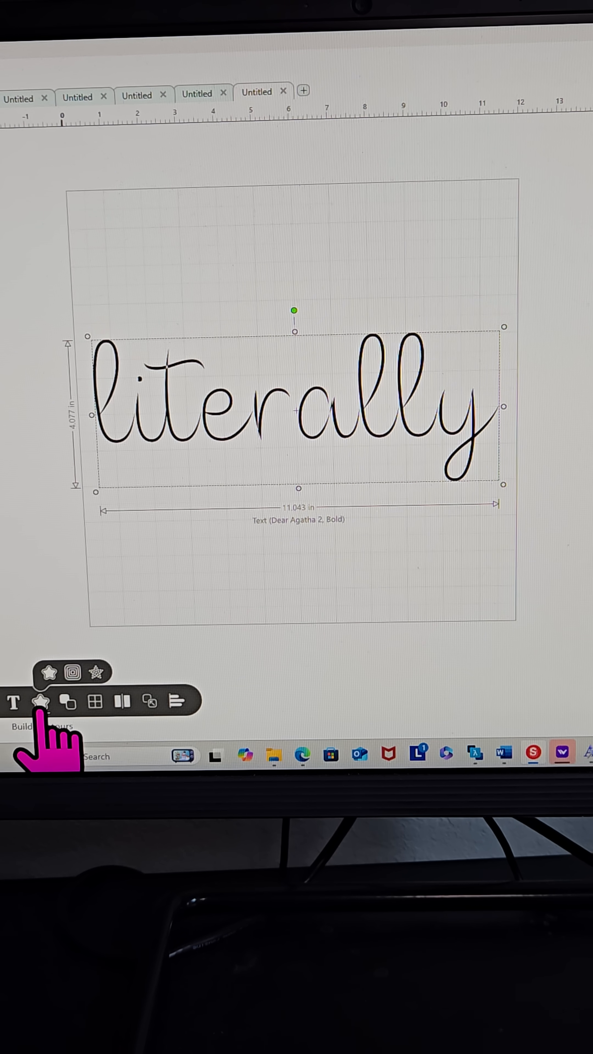
# - Make the contour an editable cut-only one in red with the letter holes included
pyautogui.click(42, 701)
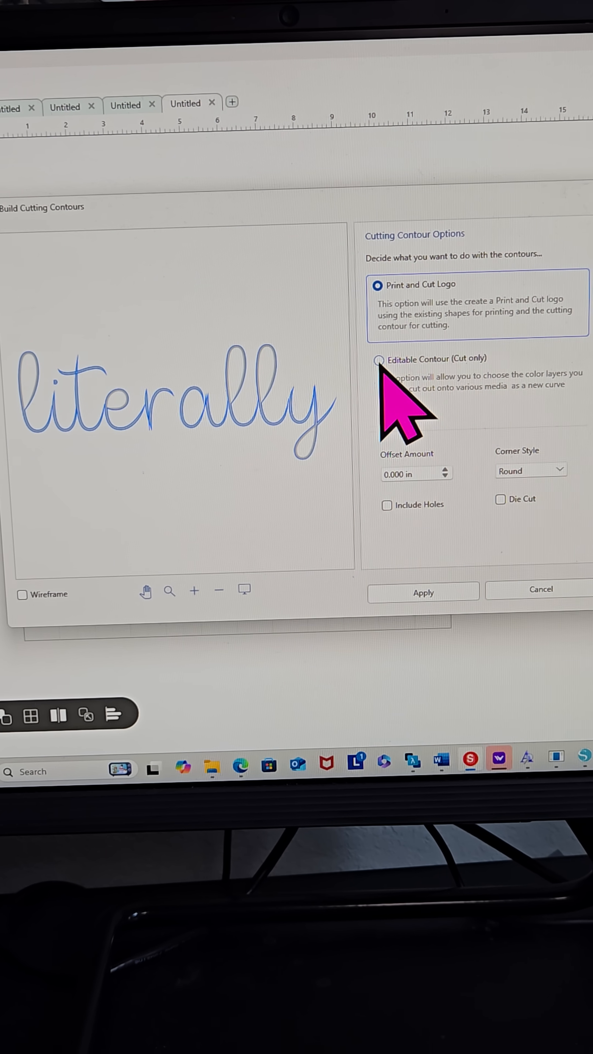
pyautogui.click(378, 359)
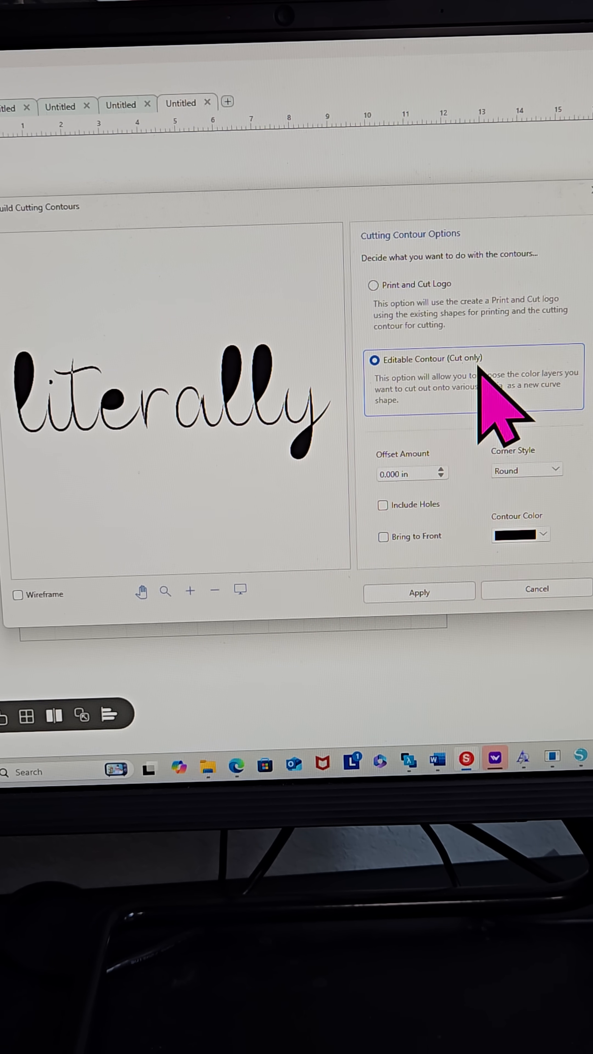
pyautogui.click(382, 505)
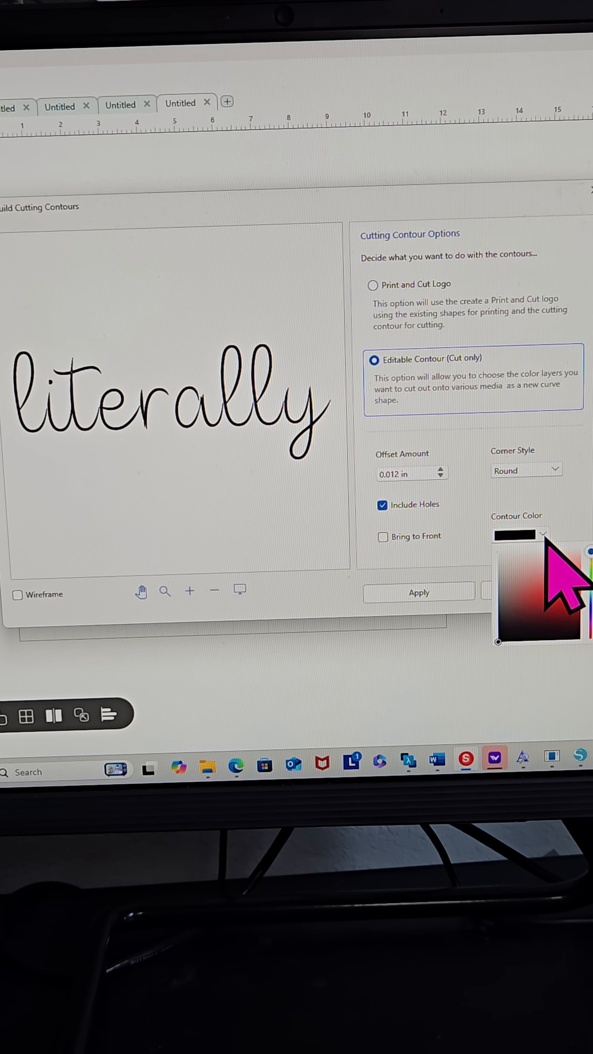
pyautogui.click(569, 583)
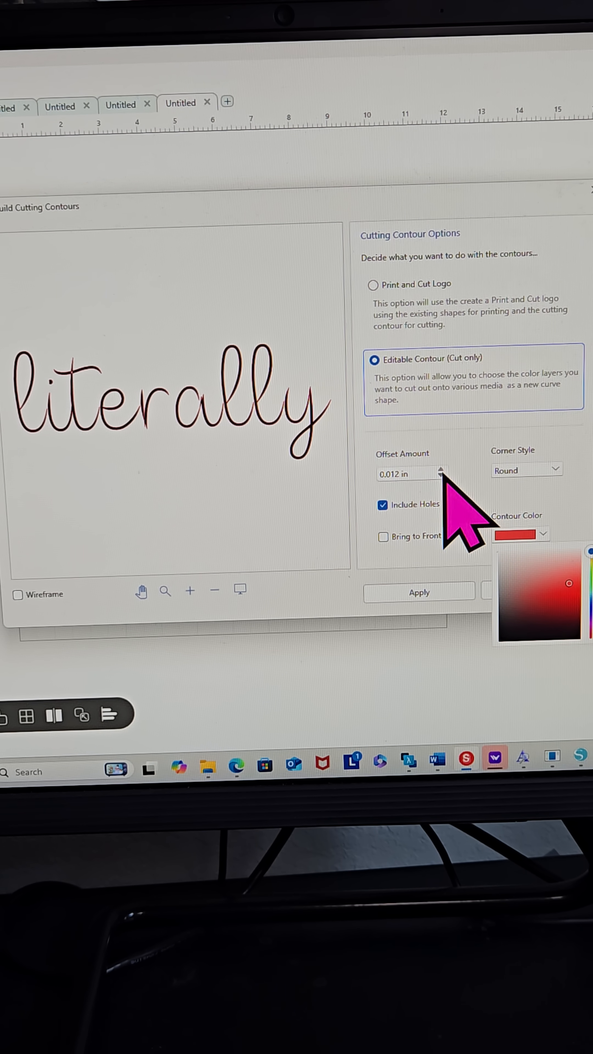
# - Raise the contour offset to 0.130 in outward and apply it to the bold word
pyautogui.click(441, 468)
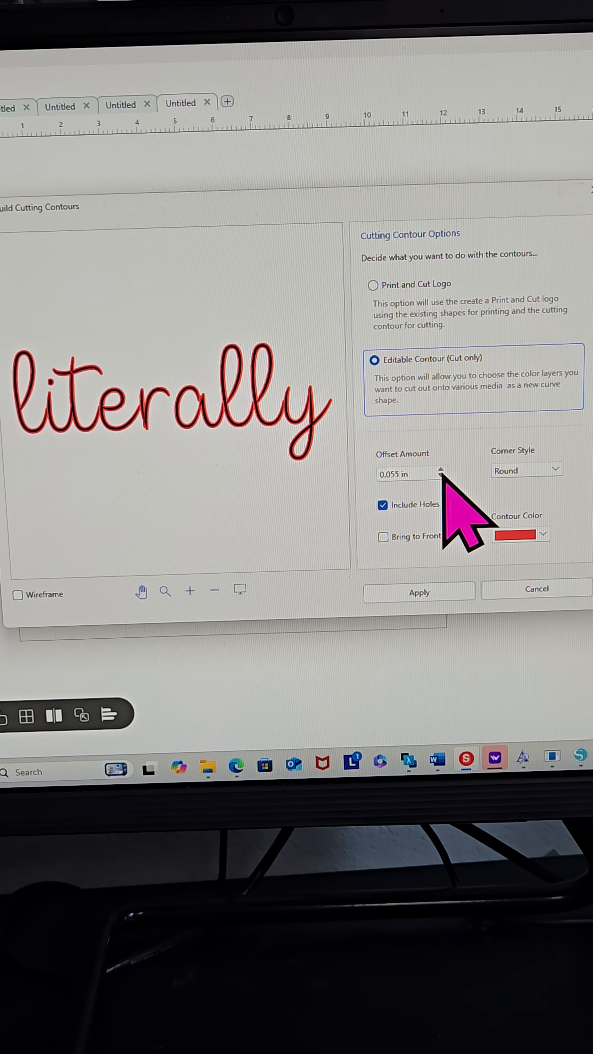
pyautogui.click(439, 467)
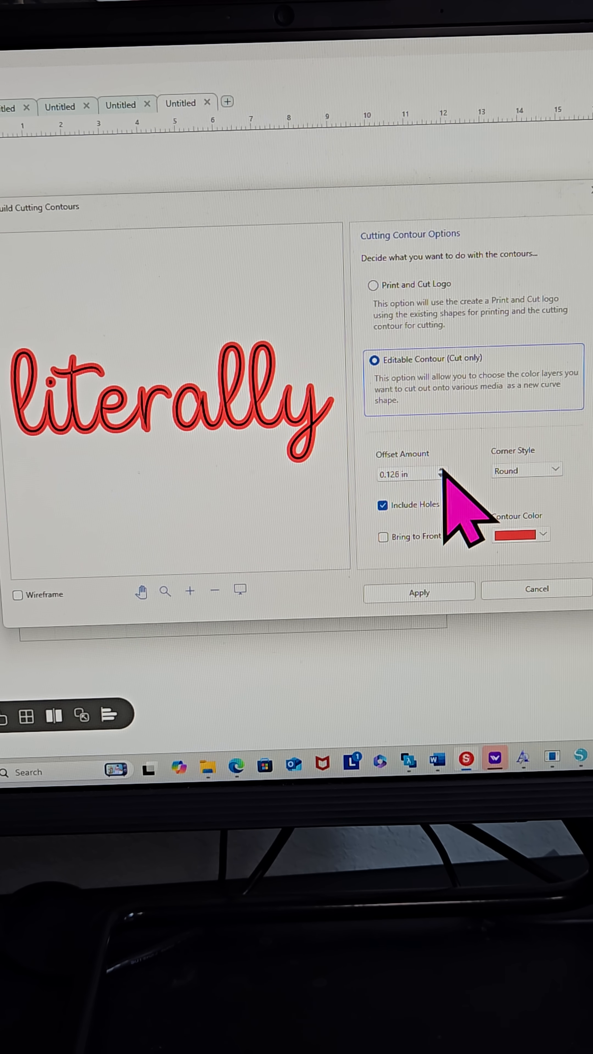
pyautogui.click(441, 469)
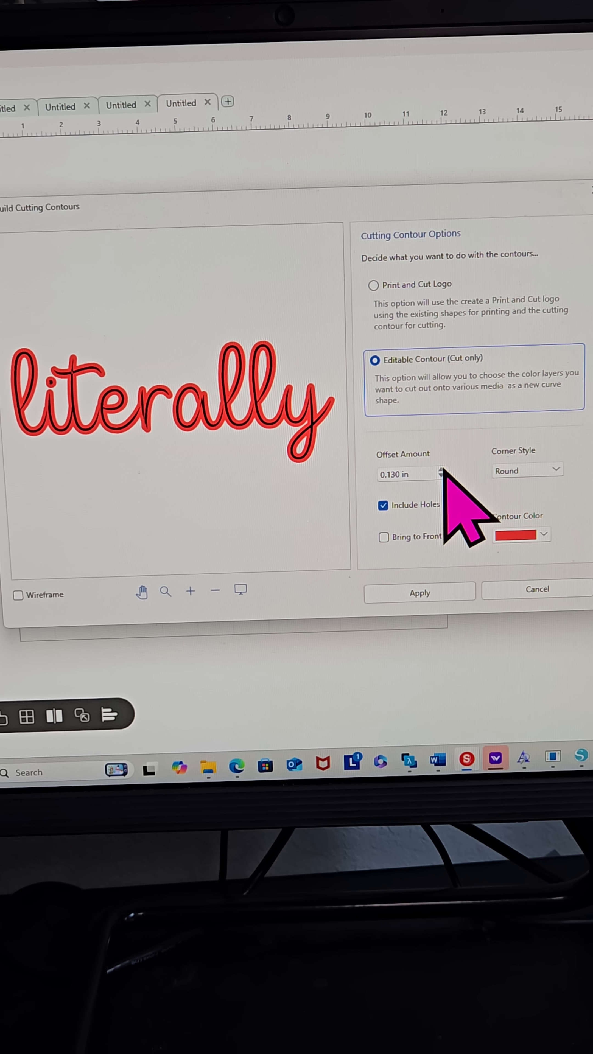
pyautogui.click(419, 592)
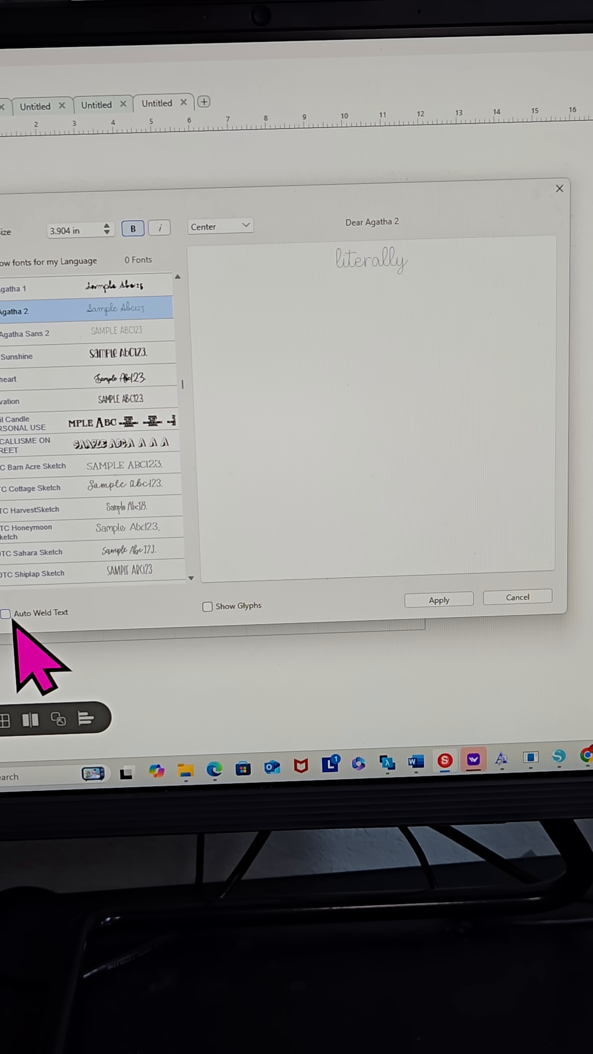
# - Apply the non-bold Dear Agatha 2 font to the second 'literally'
pyautogui.click(438, 599)
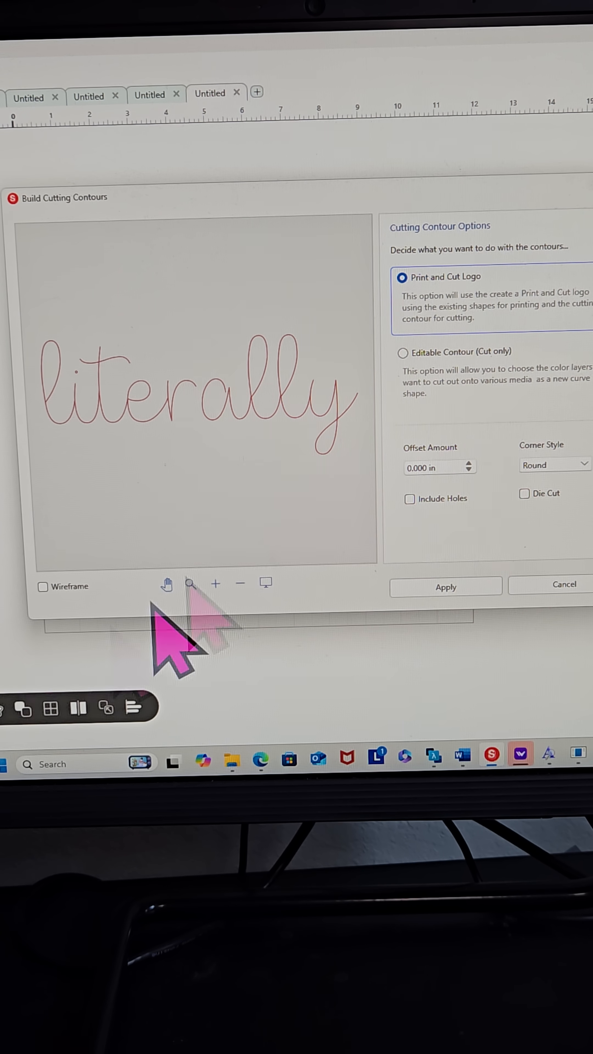
# - Set an editable cut-only contour with holes included and offset 0.130 in on the thin word
pyautogui.click(402, 351)
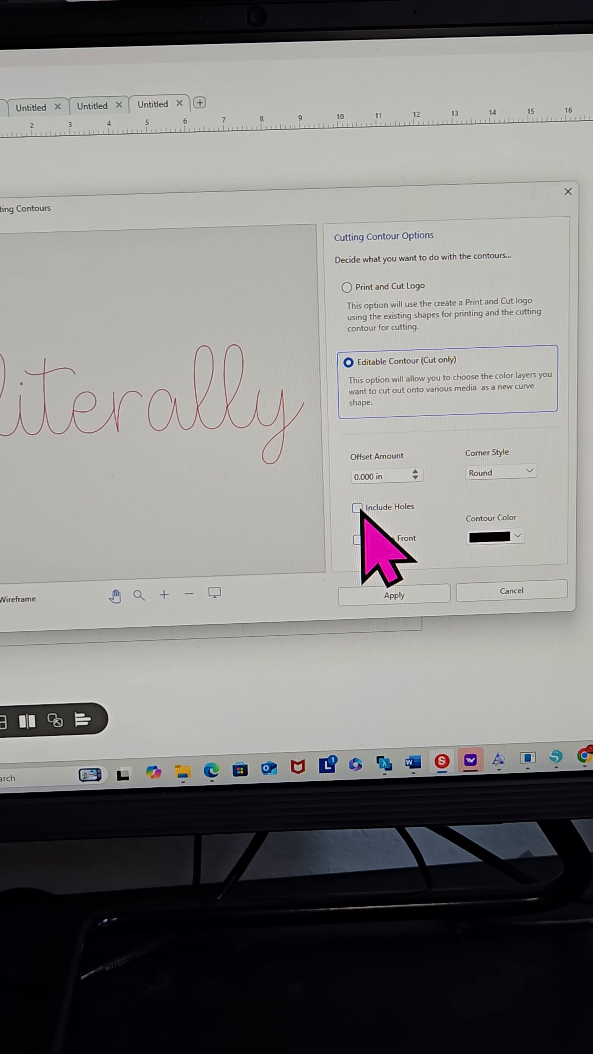
pyautogui.click(352, 509)
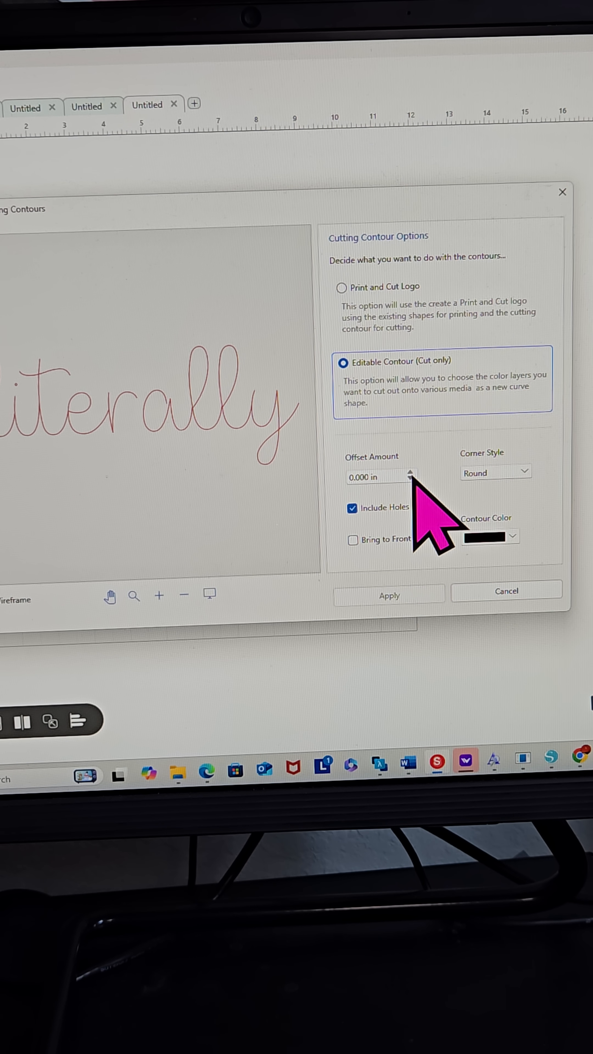
pyautogui.click(411, 473)
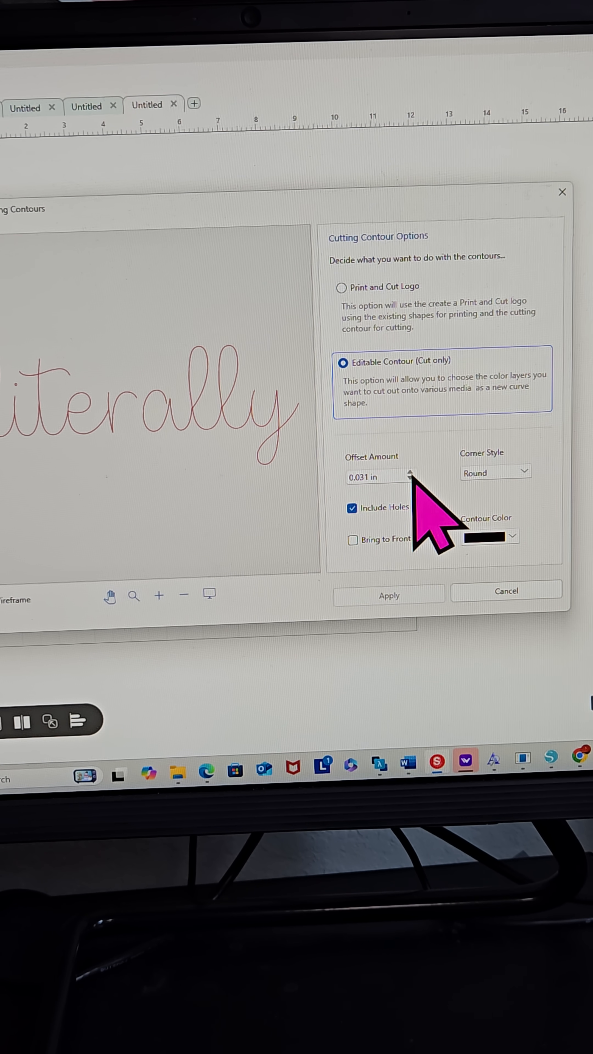
pyautogui.click(410, 473)
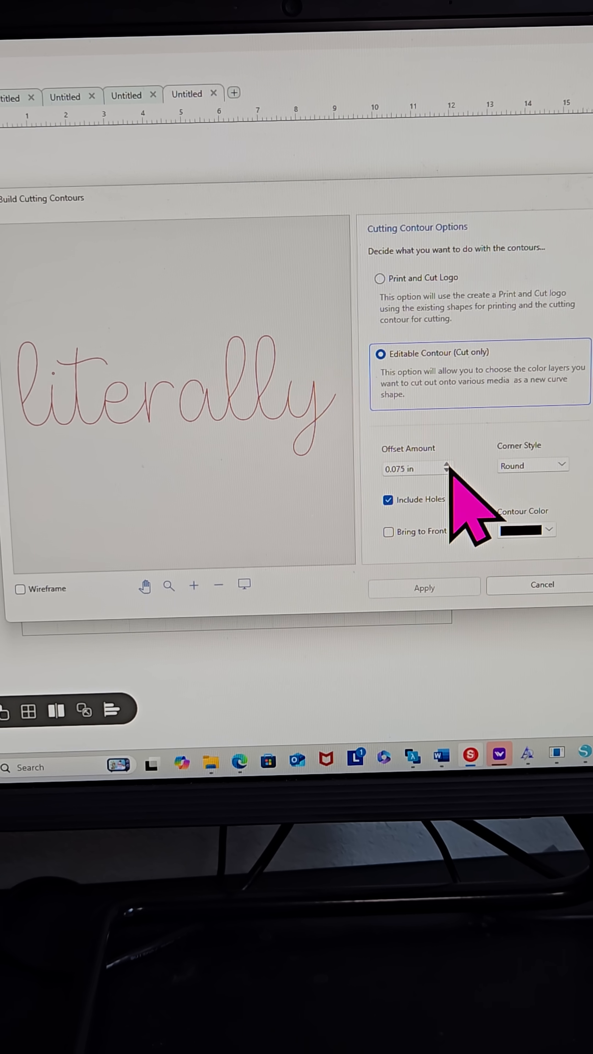
pyautogui.click(446, 464)
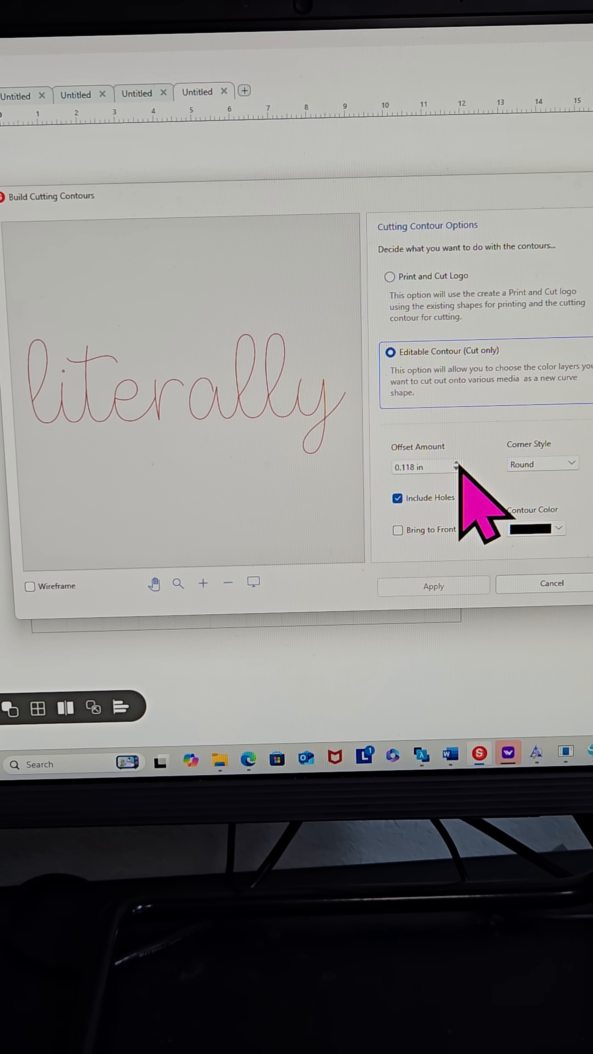
pyautogui.click(458, 462)
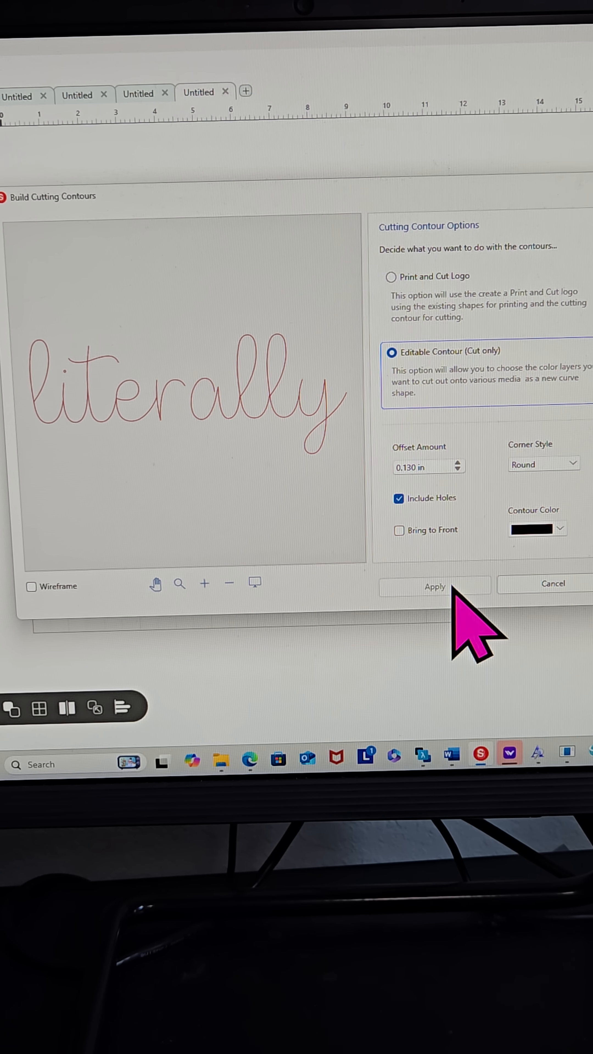
pyautogui.moveTo(135, 619)
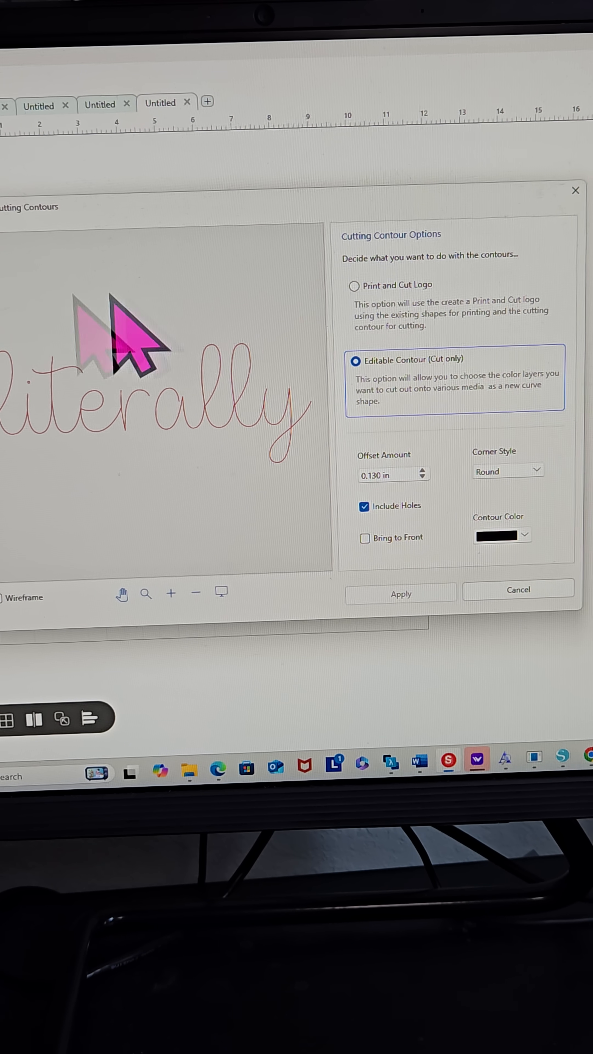
pyautogui.moveTo(148, 524)
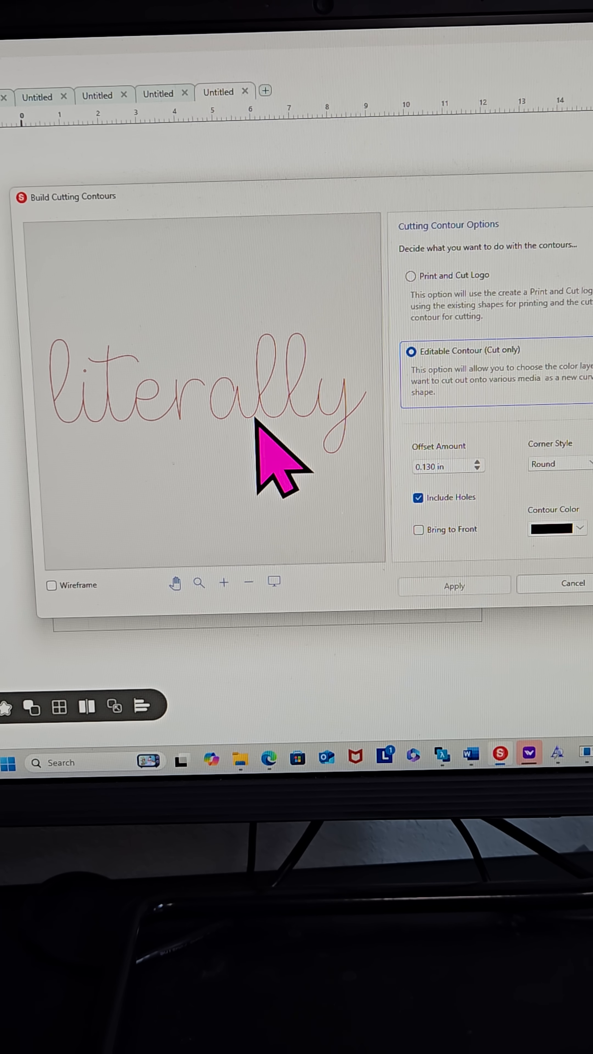
pyautogui.moveTo(574, 618)
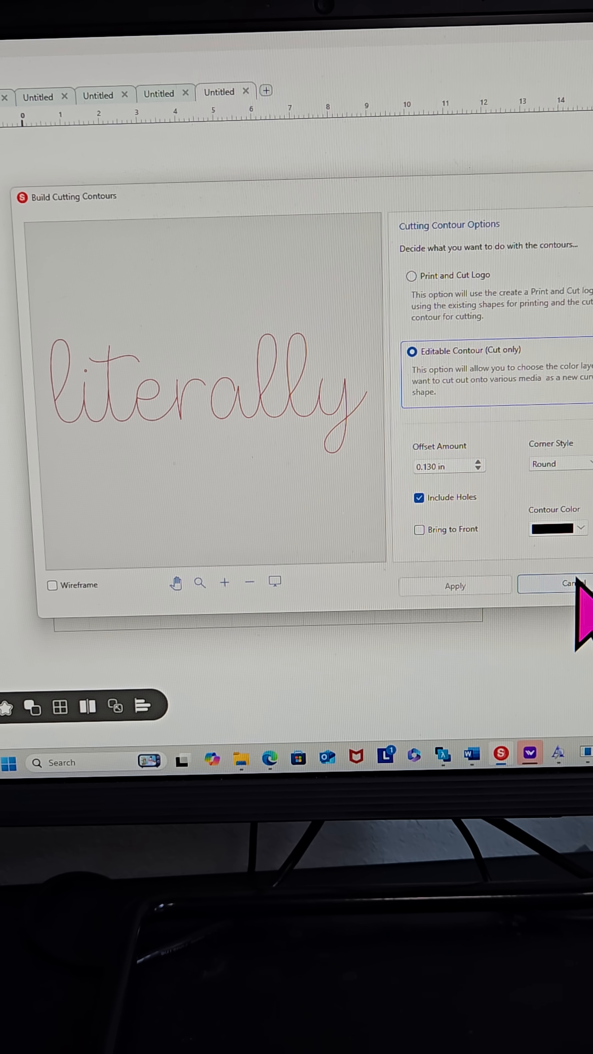